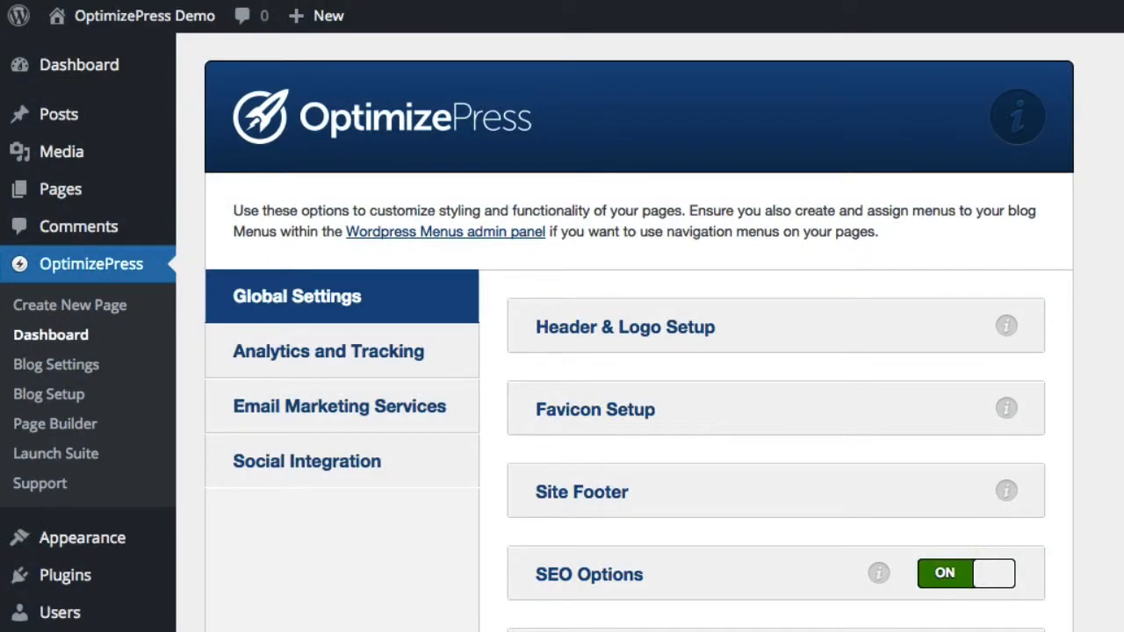
mouse_move(583, 457)
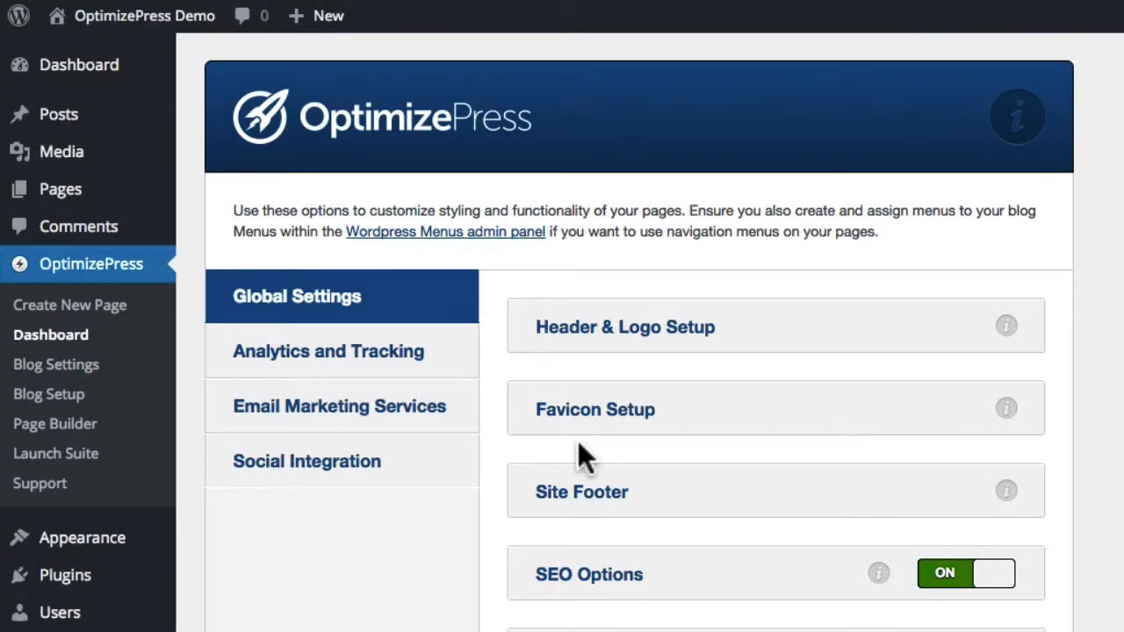
mouse_move(84, 306)
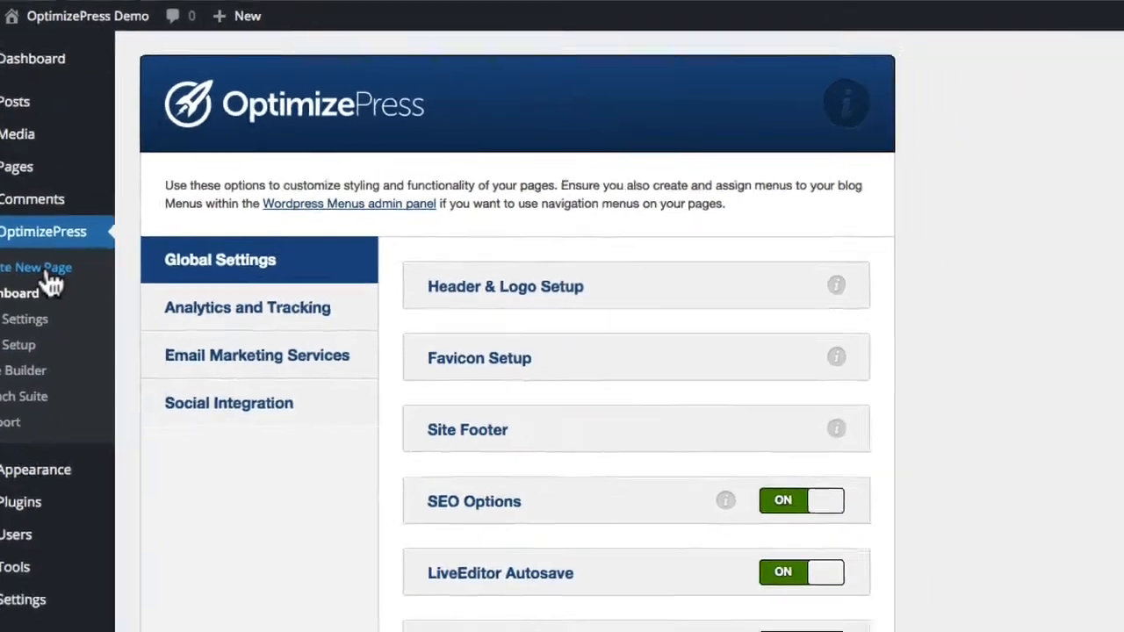
- Start a new page and browse the template gallery down to the Launch Pages group
left_click(35, 266)
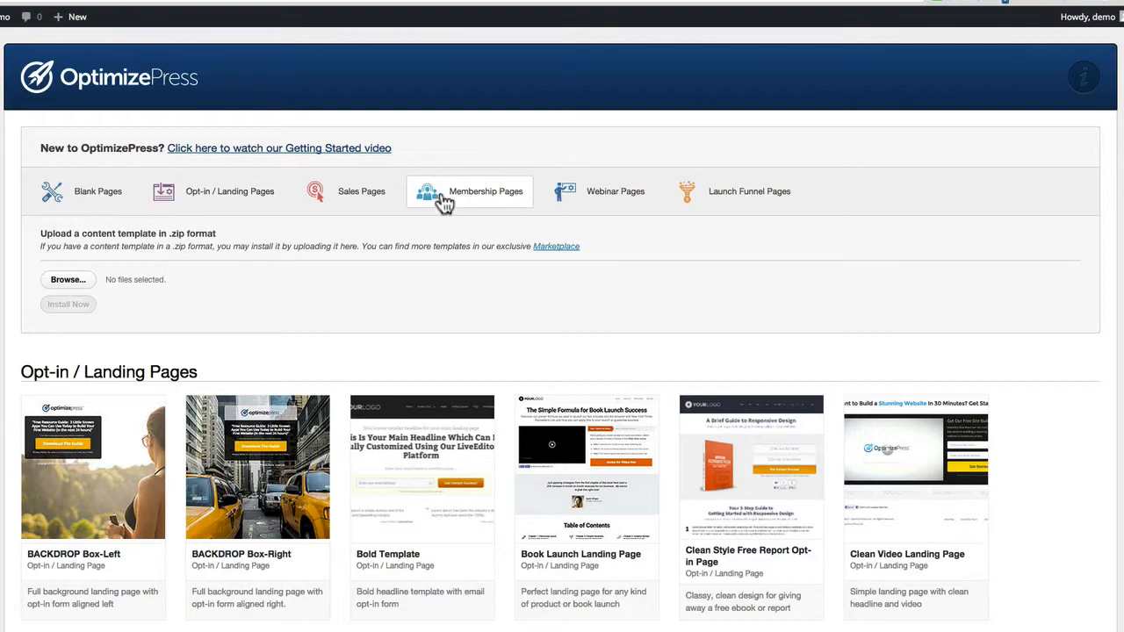
scroll("down", 3)
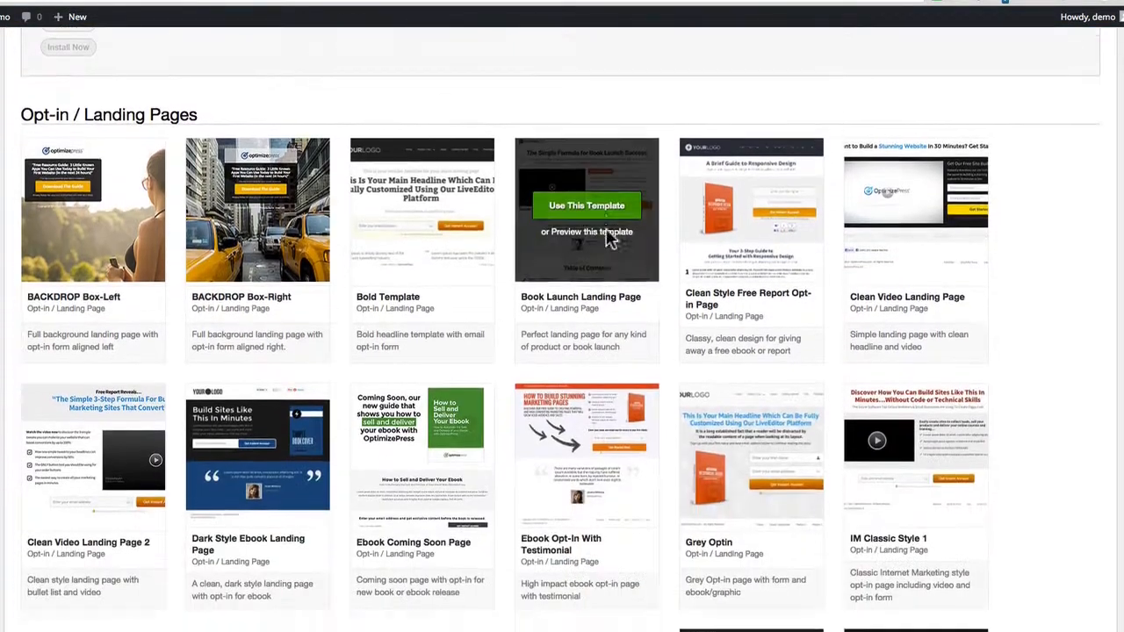
scroll("down", 3)
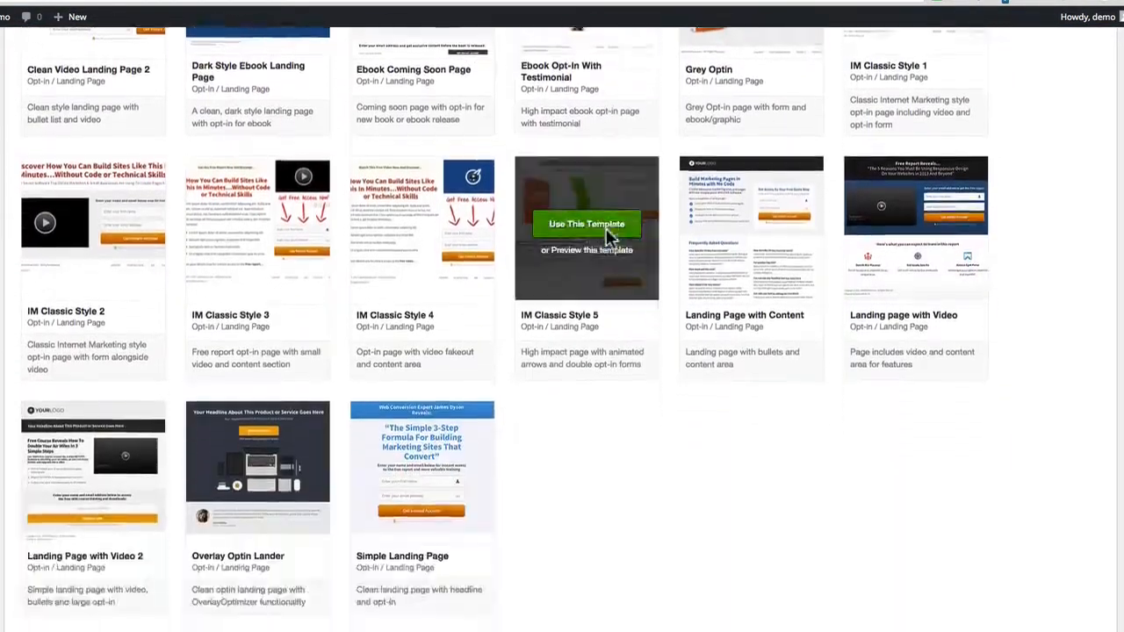
scroll("down", 3)
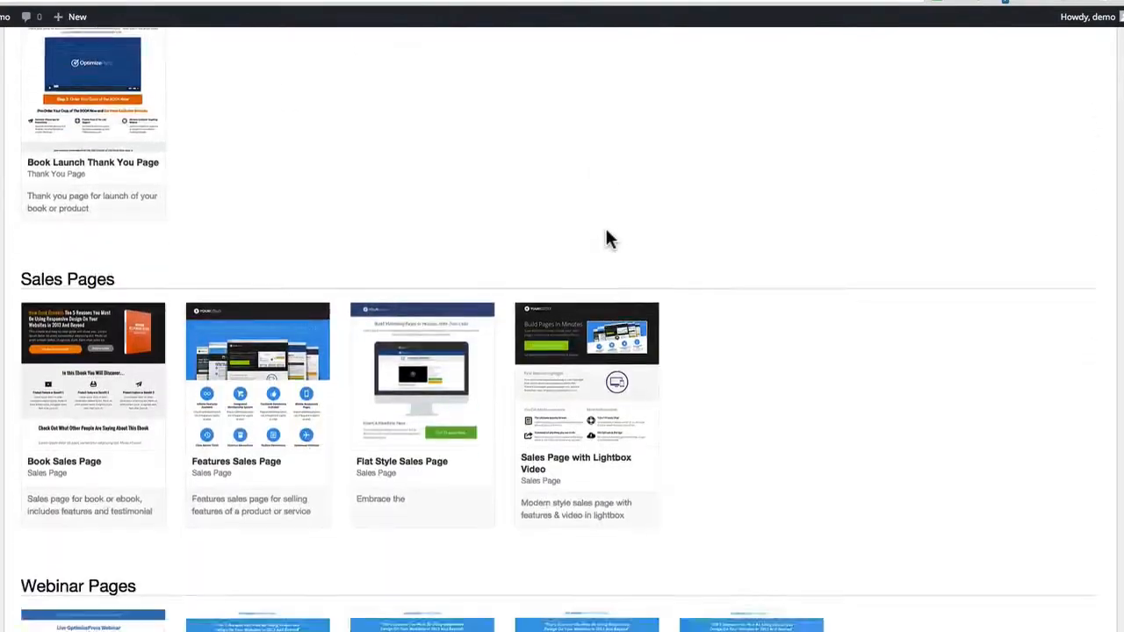
scroll("down", 3)
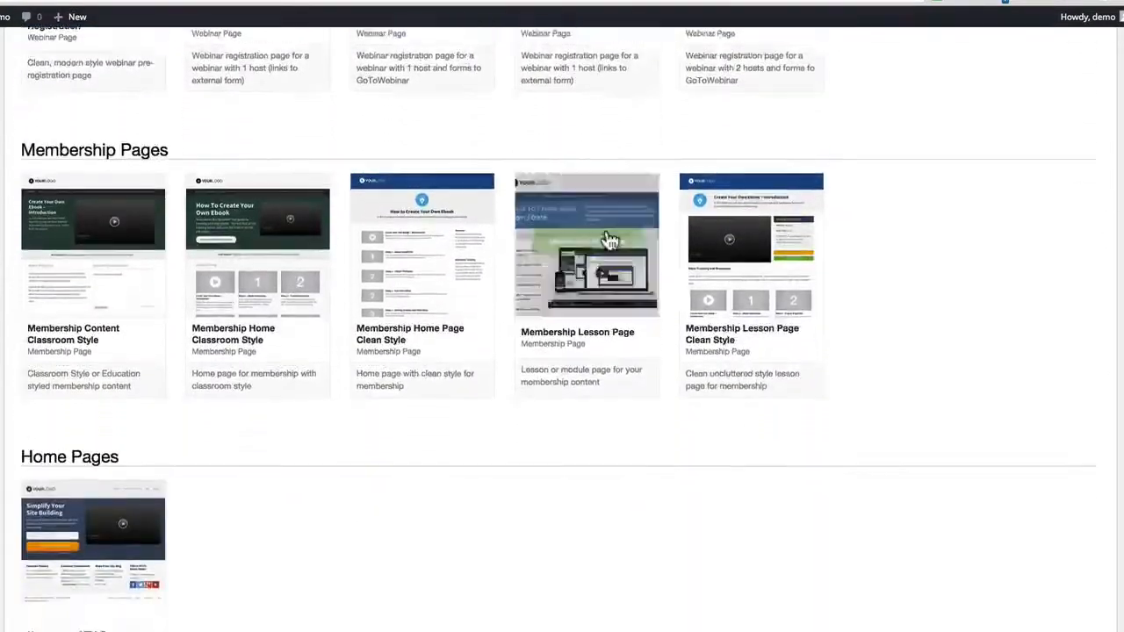
scroll("down", 3)
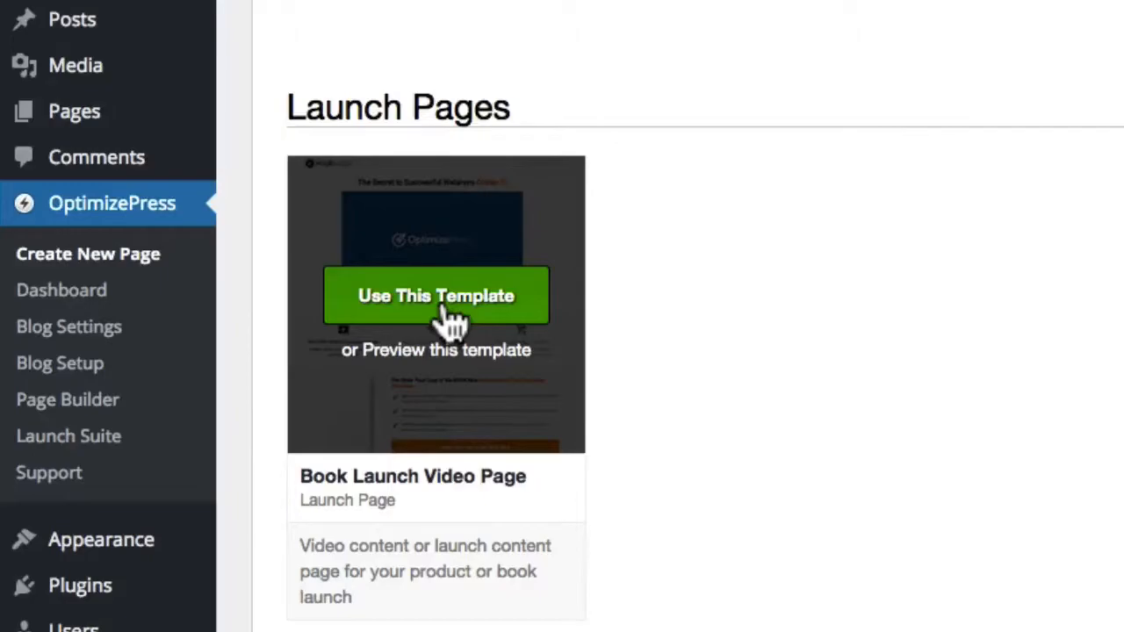
- Choose Book Launch Video Page, name it 'My New Page' and confirm the my-new-page permalink is free
left_click(435, 295)
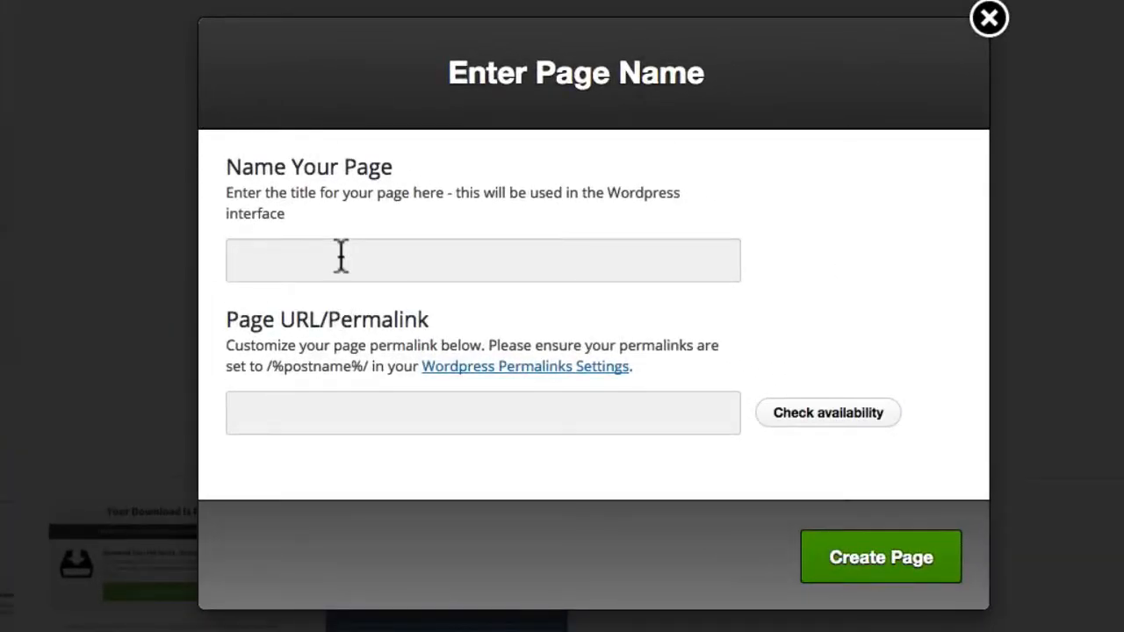
type("My New Page")
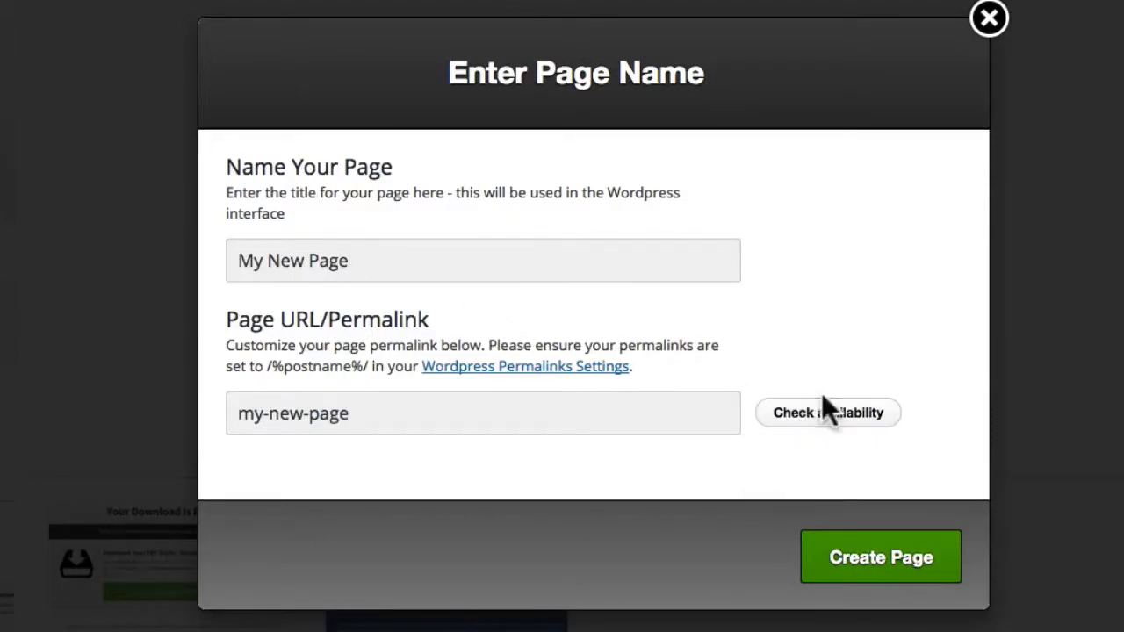
left_click(827, 413)
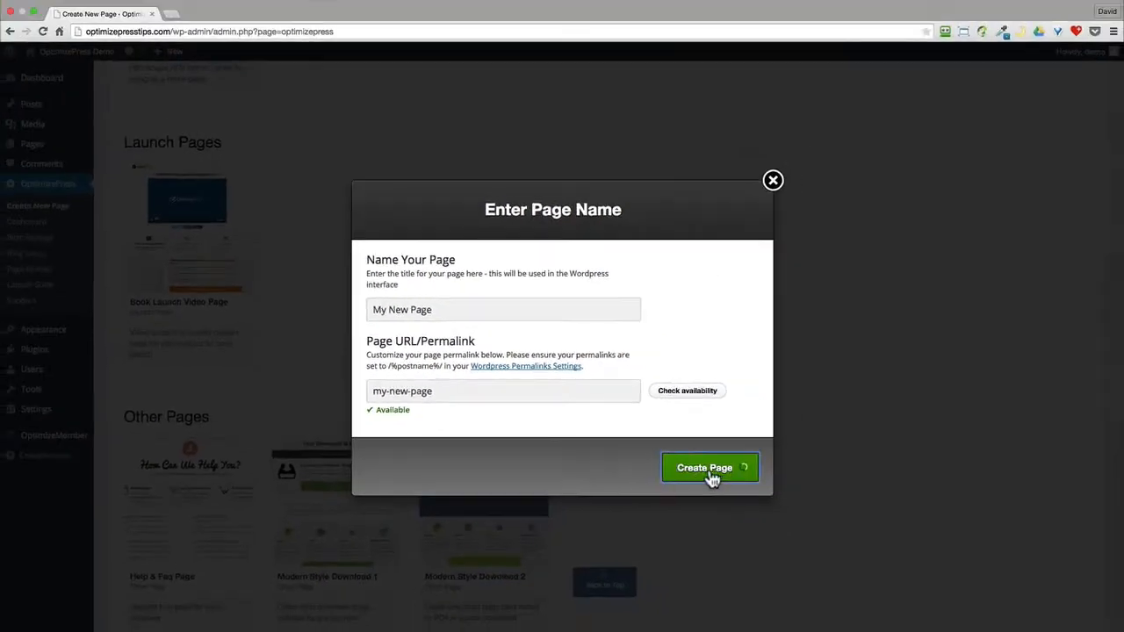
- Create My New Page as a draft and review its book launch layout in the LiveEditor
left_click(709, 467)
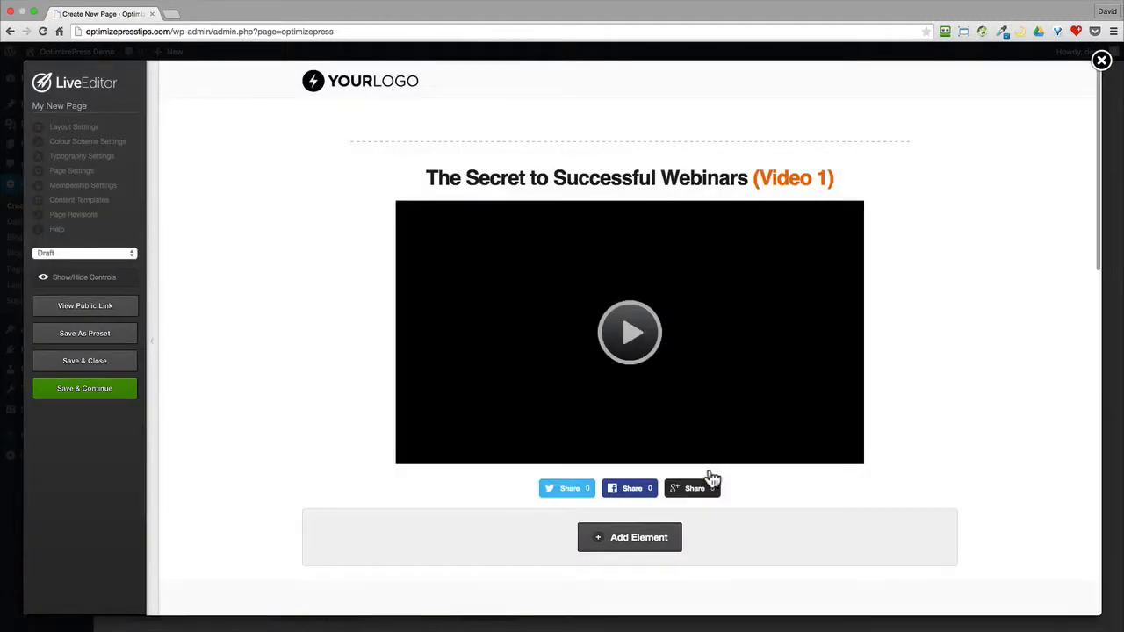
scroll("down", 3)
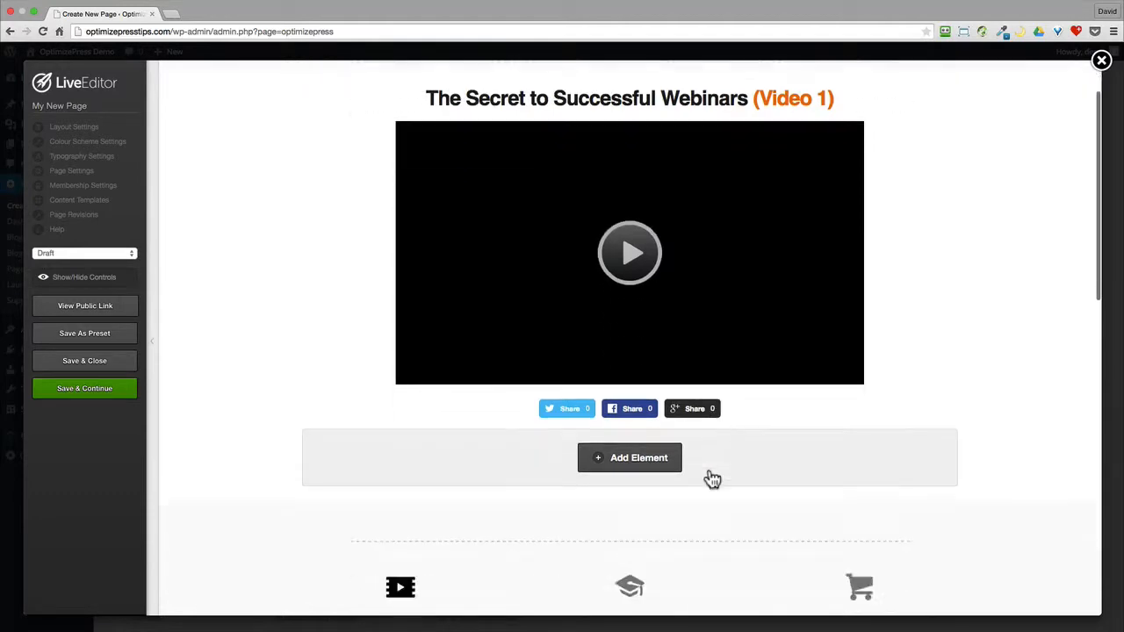
scroll("down", 3)
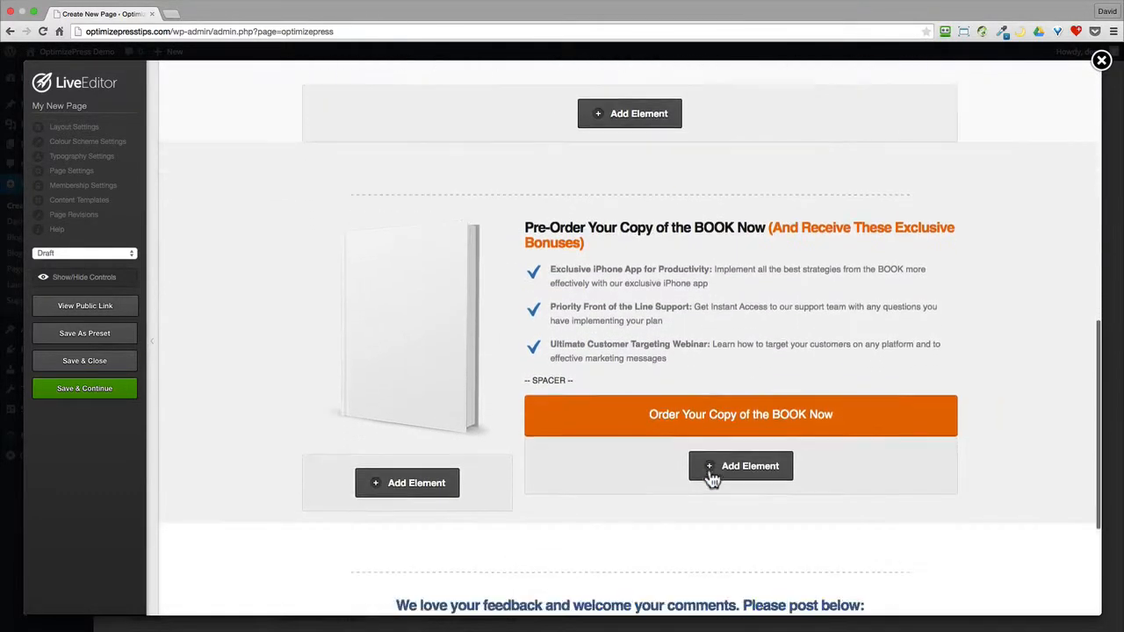
scroll("down", 3)
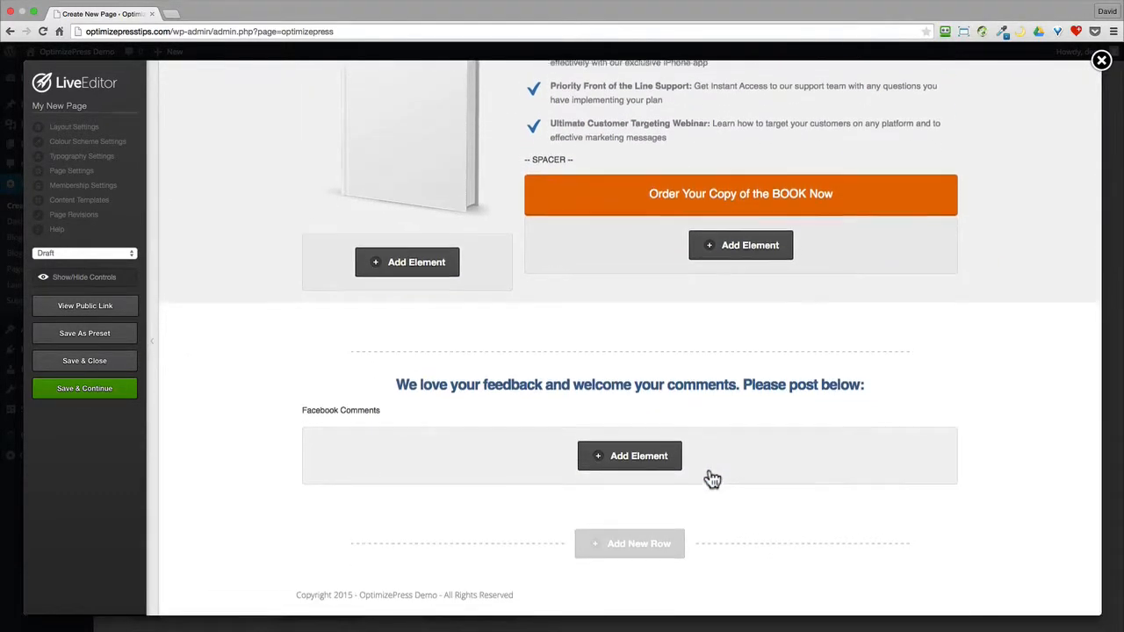
scroll("up", 3)
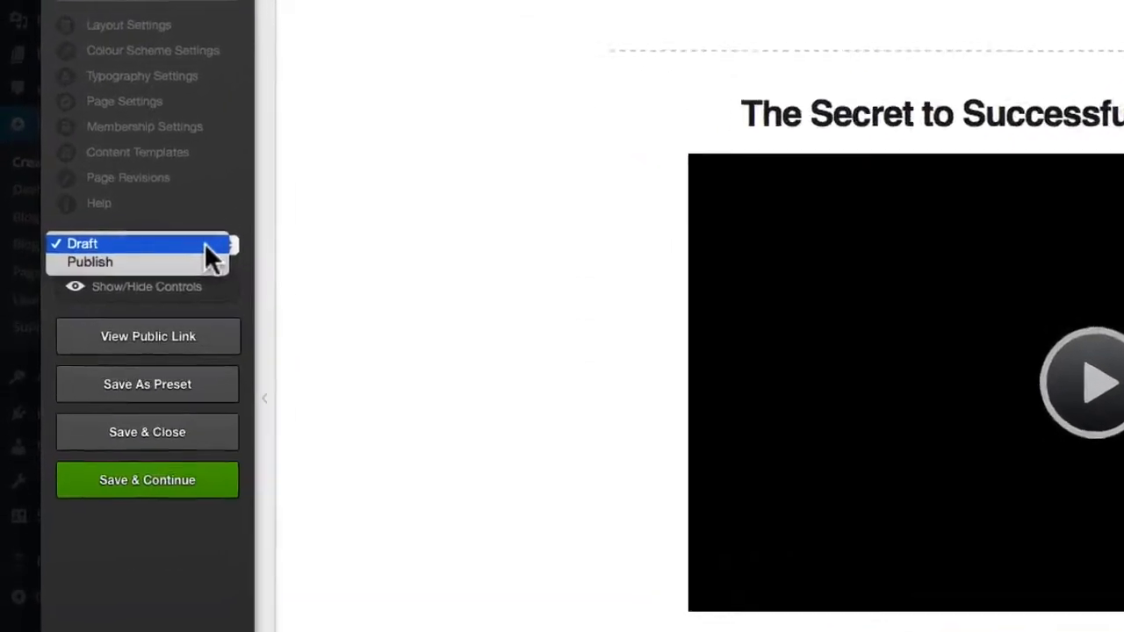
- Switch My New Page from Draft to Publish and save with Save & Continue
left_click(88, 262)
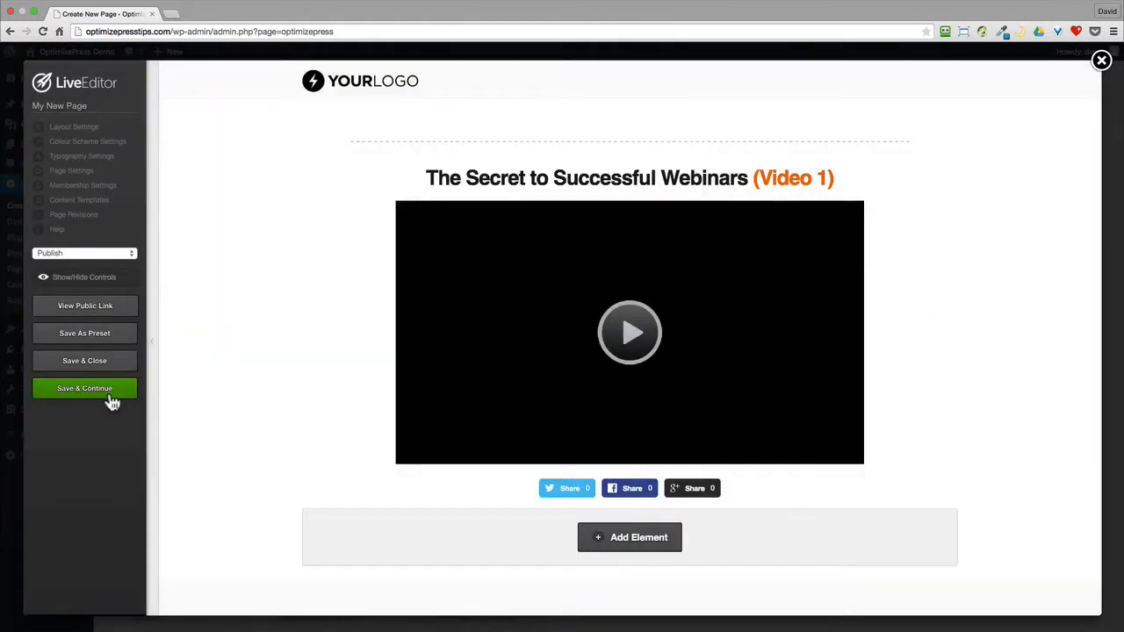
left_click(84, 388)
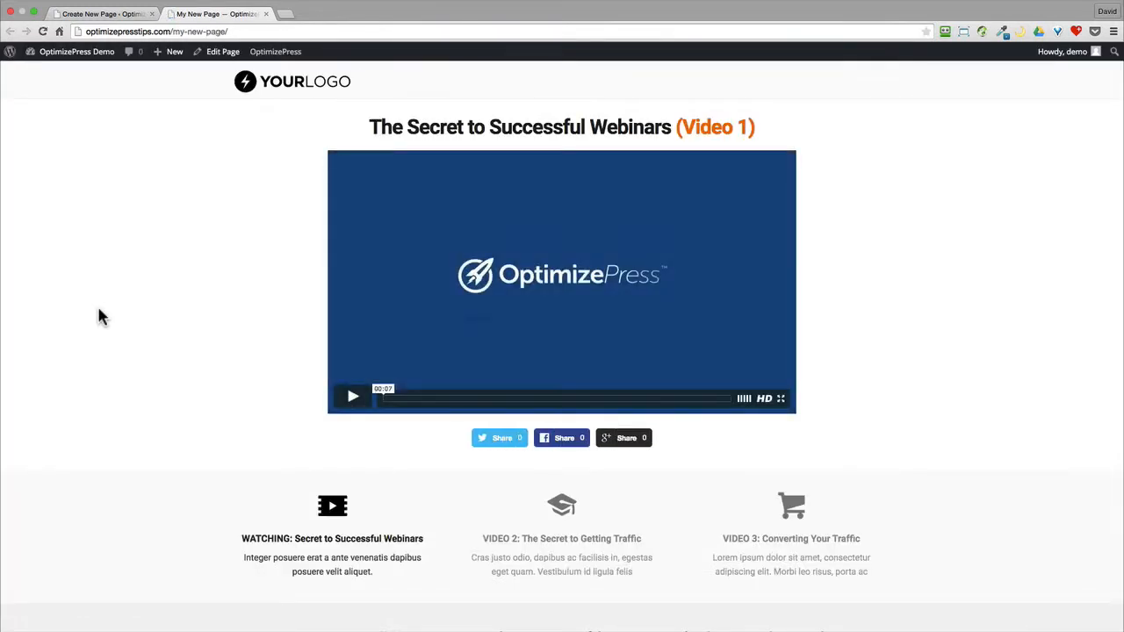
- Scroll the live My New Page to see its video, pre-order offer and comments
scroll("down", 3)
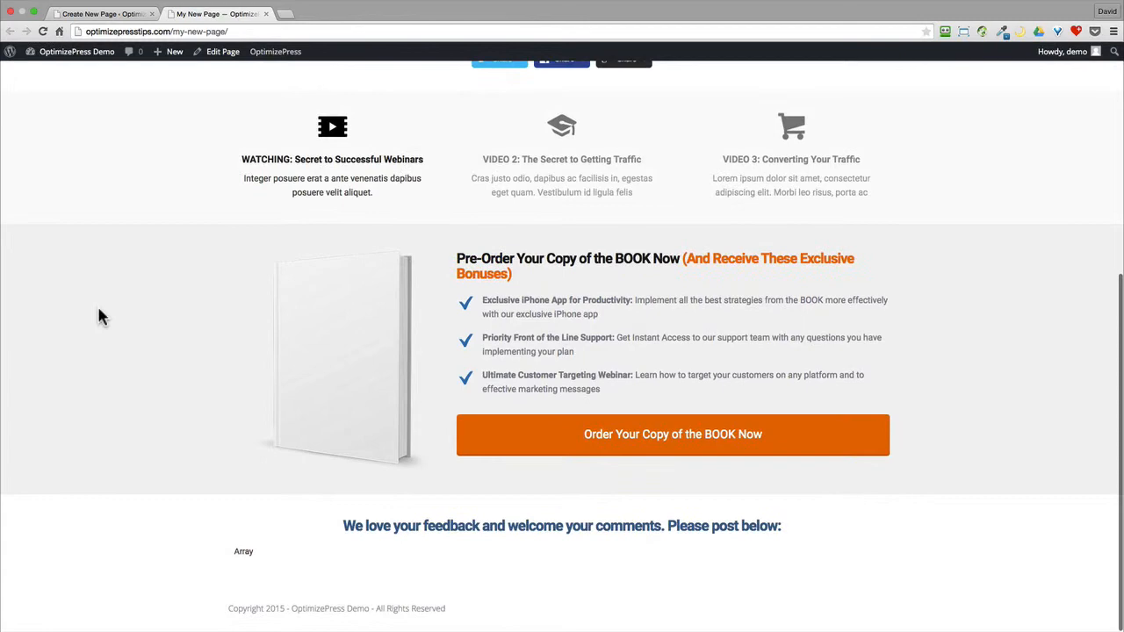